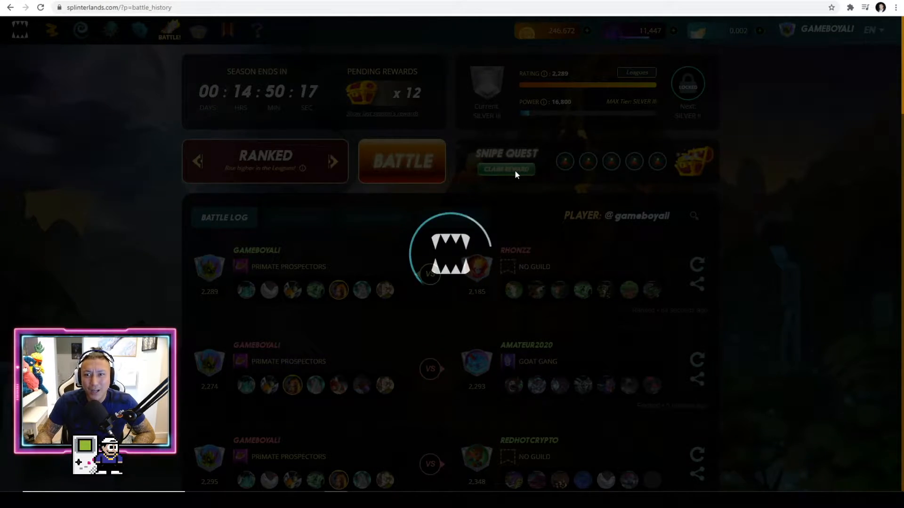
Claim the Snipe Quest rewards and open the right chest, revealing 1 Alchemy Potion charge.
left_click(506, 168)
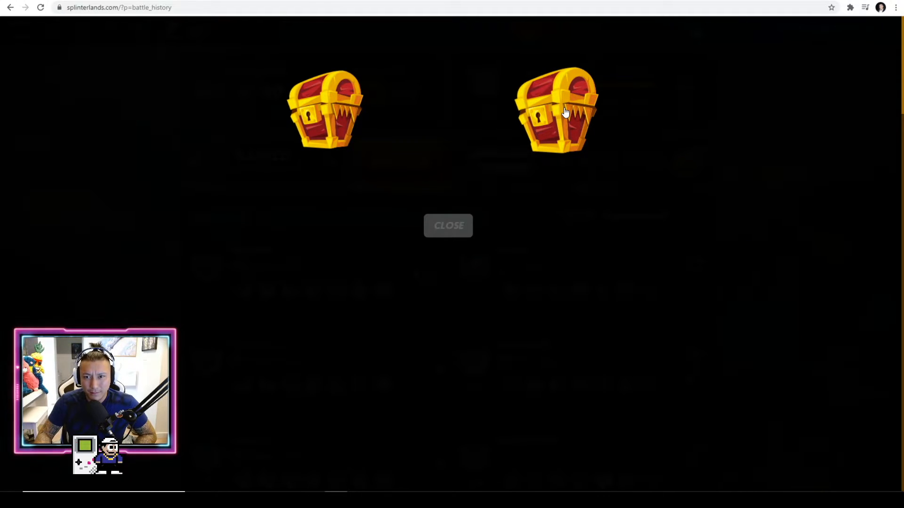
left_click(556, 109)
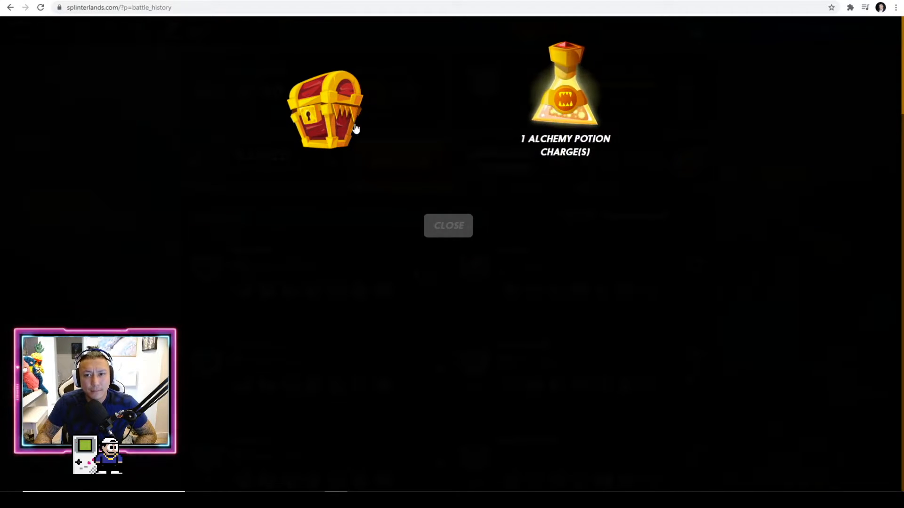
Reveal the legendary Harklaw from the left chest, then view it listed at $30.00 in the market.
left_click(325, 109)
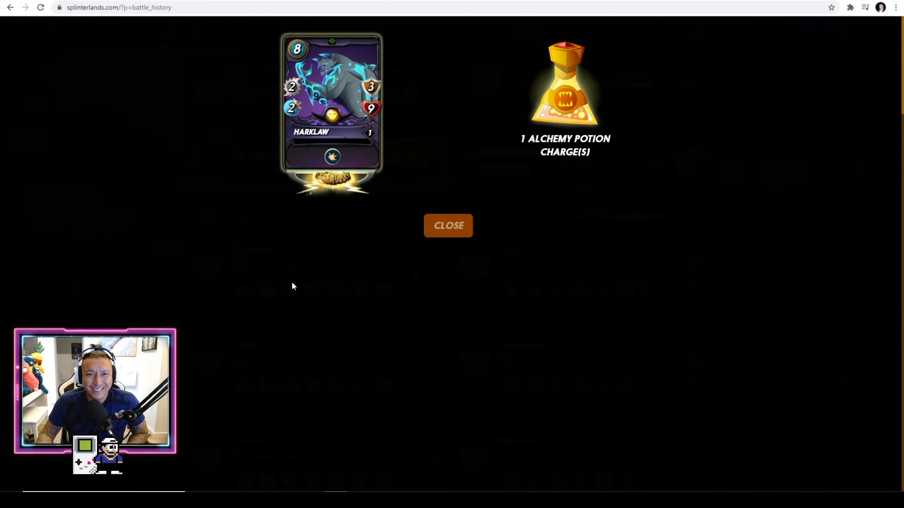
mouse_move(303, 266)
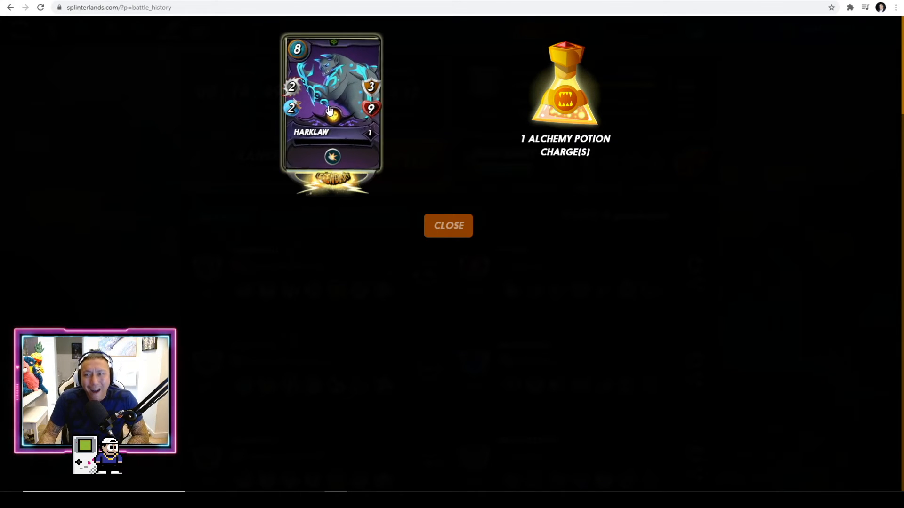
left_click(448, 225)
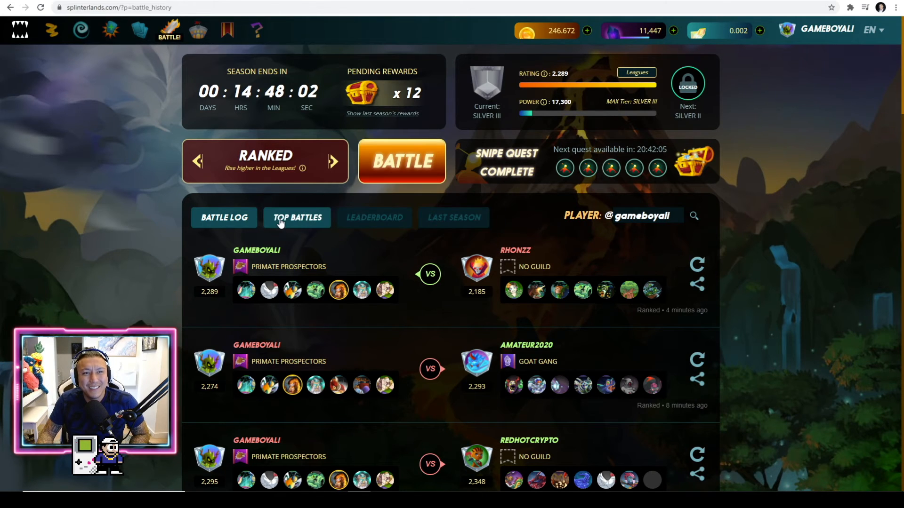
left_click(109, 30)
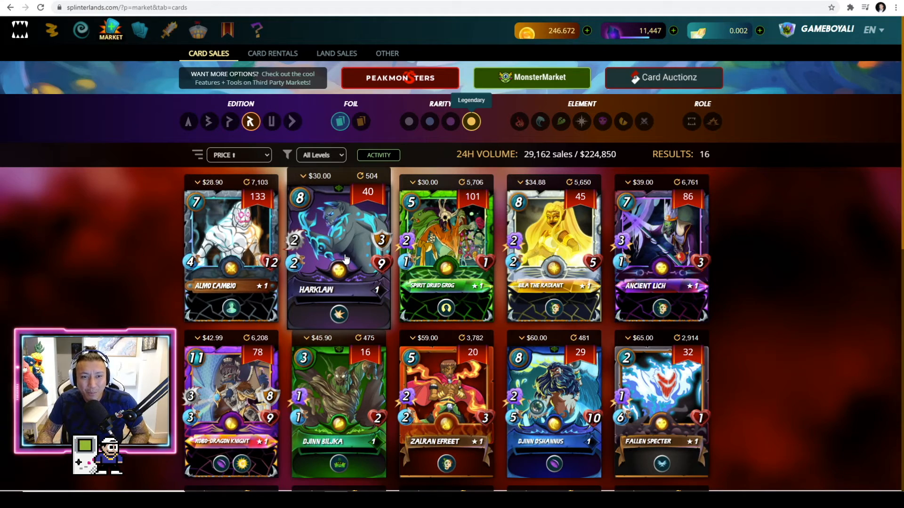